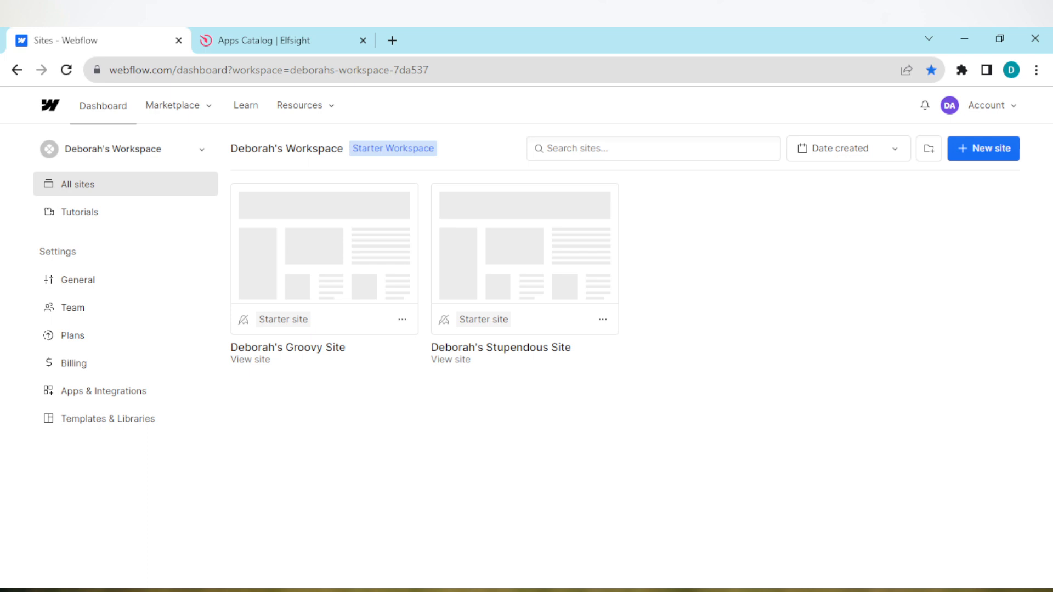
pyautogui.moveTo(584, 172)
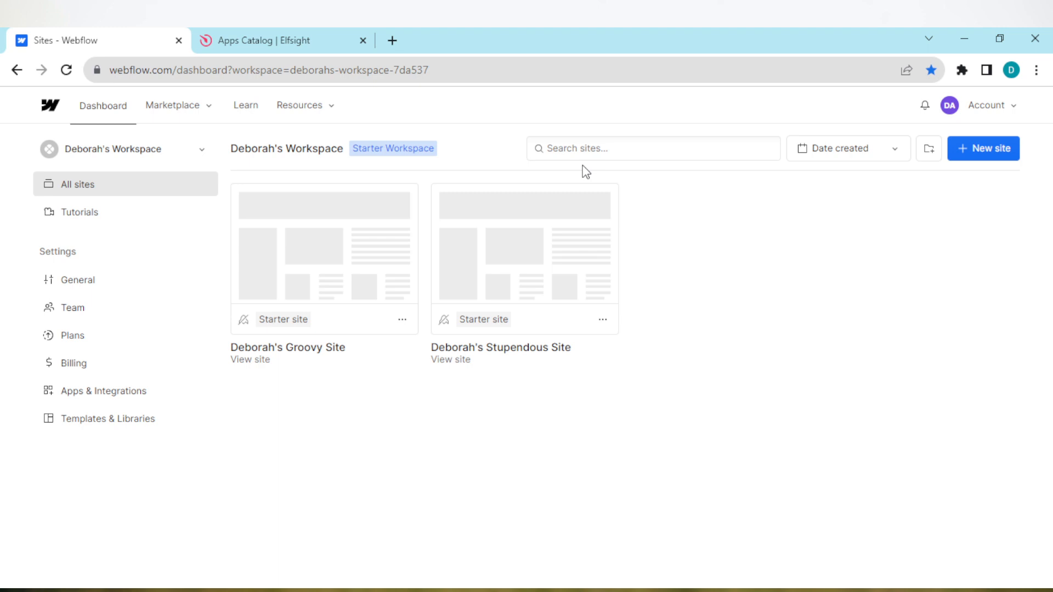
pyautogui.moveTo(324, 259)
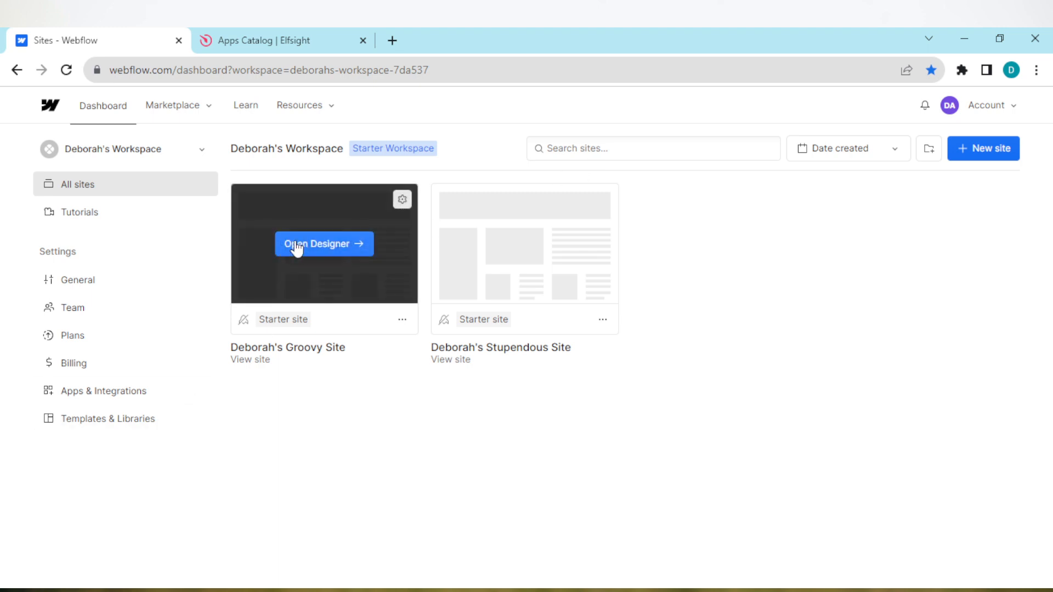
# - Enter the Designer for Deborah's Groovy Site and show its Pages list
pyautogui.click(323, 243)
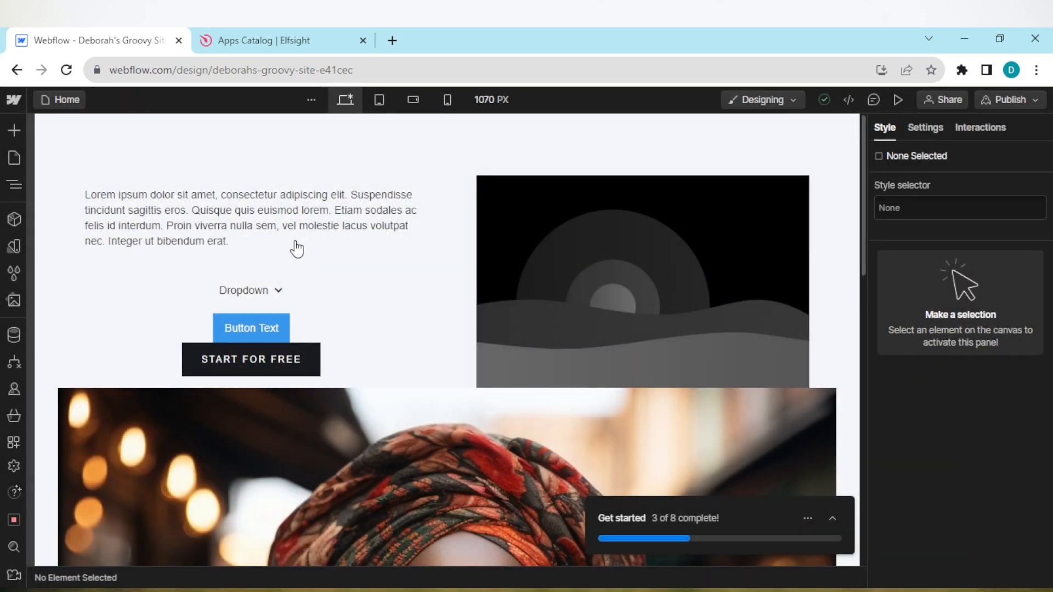
pyautogui.moveTo(762, 195)
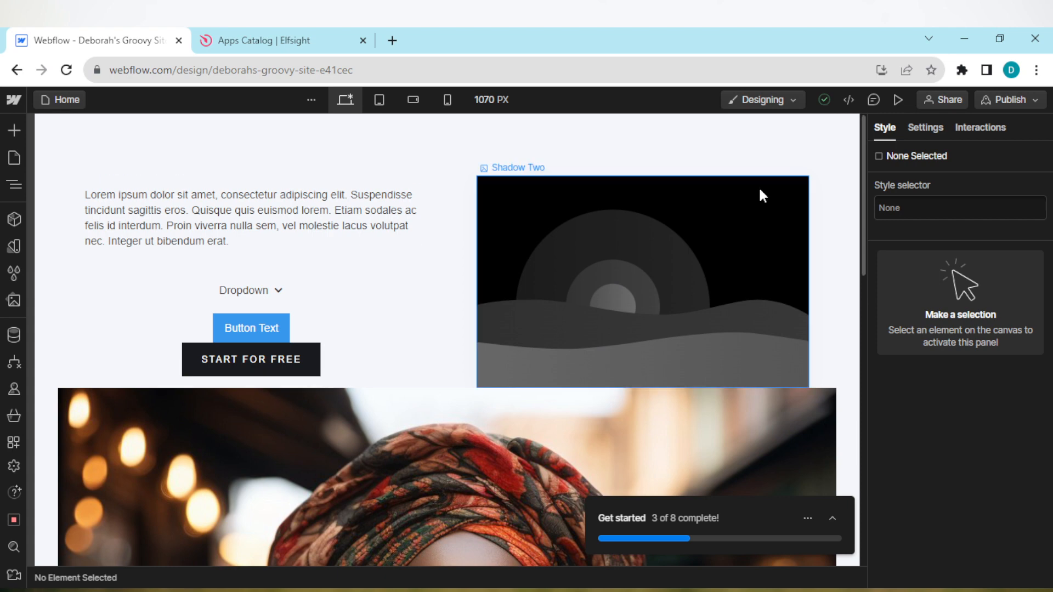
pyautogui.moveTo(564, 435)
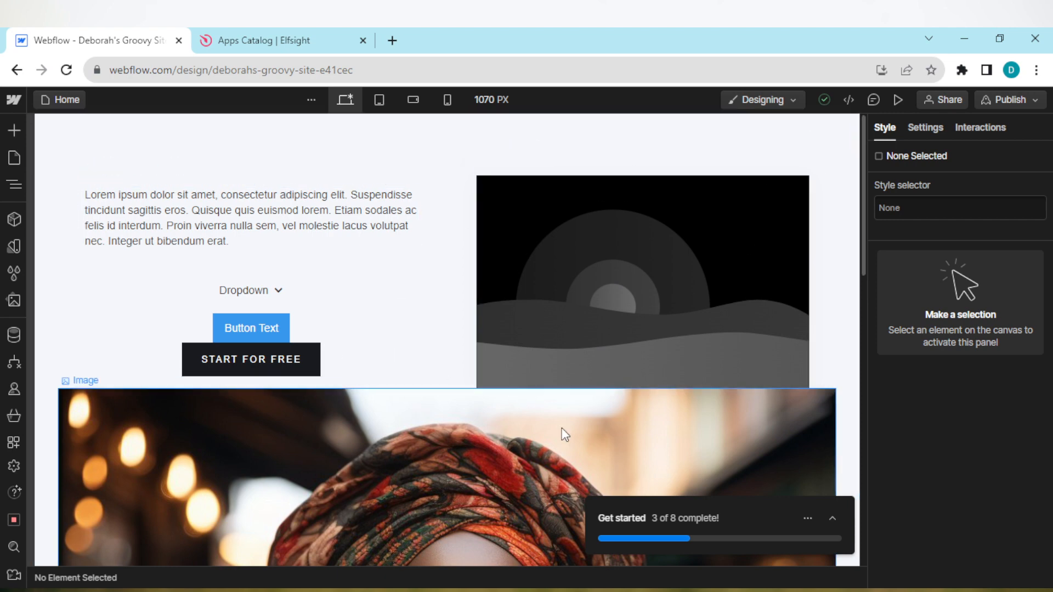
pyautogui.moveTo(572, 271)
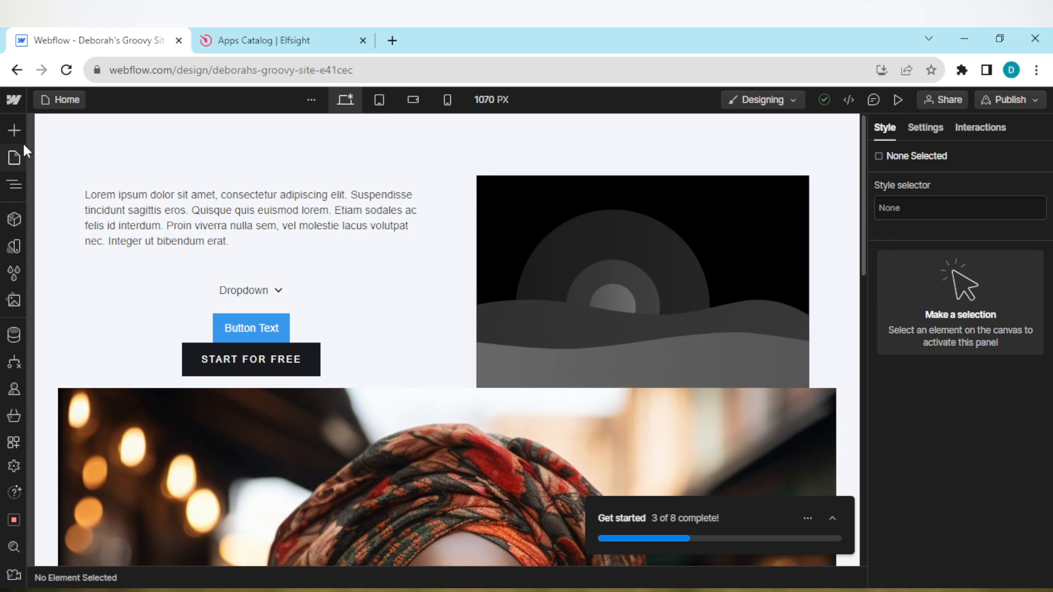
pyautogui.moveTo(18, 149)
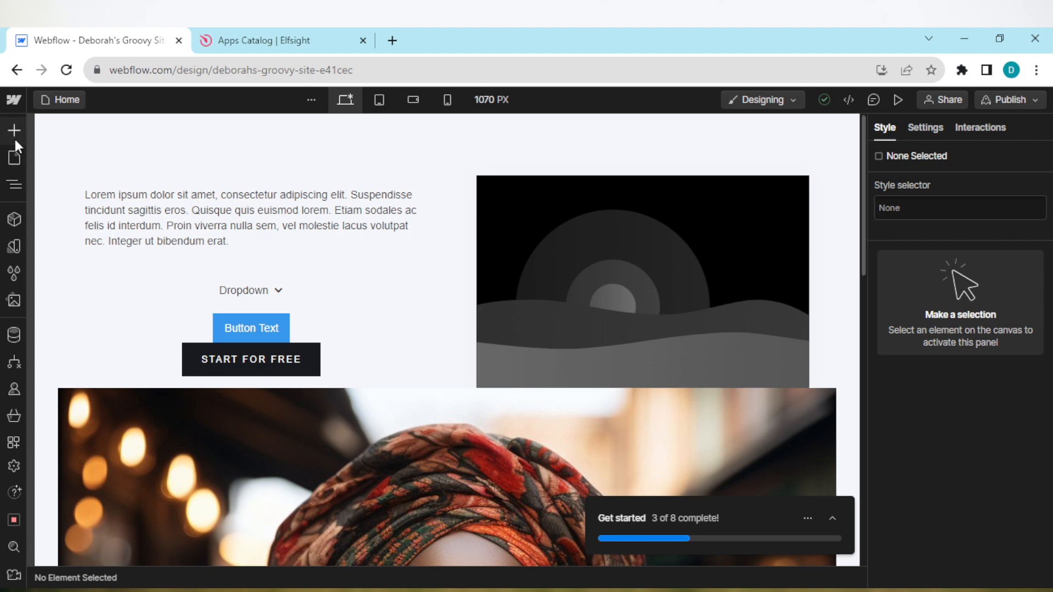
pyautogui.click(13, 158)
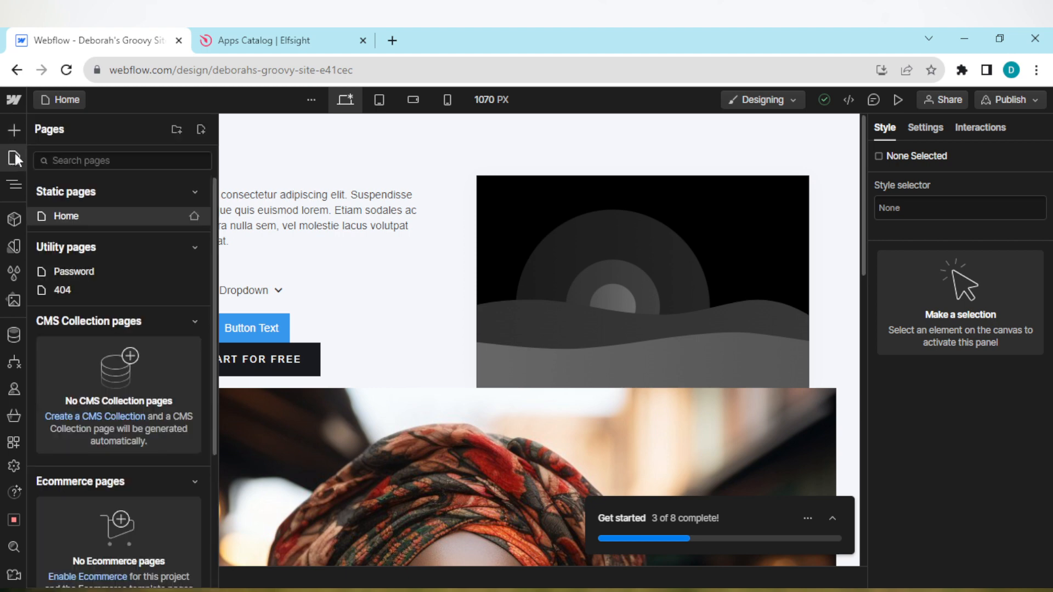
pyautogui.moveTo(73, 240)
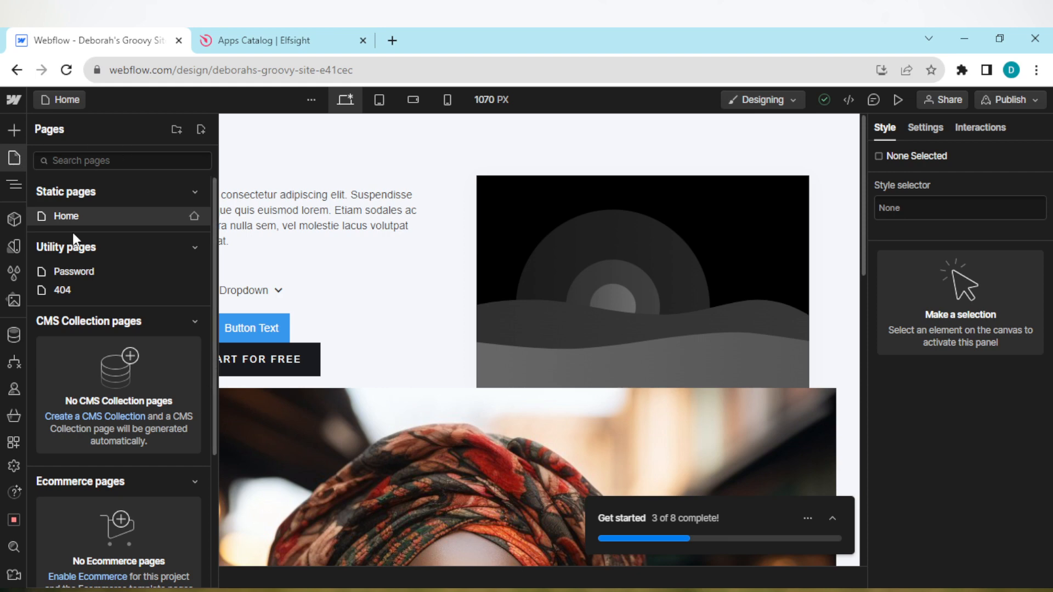
pyautogui.moveTo(179, 124)
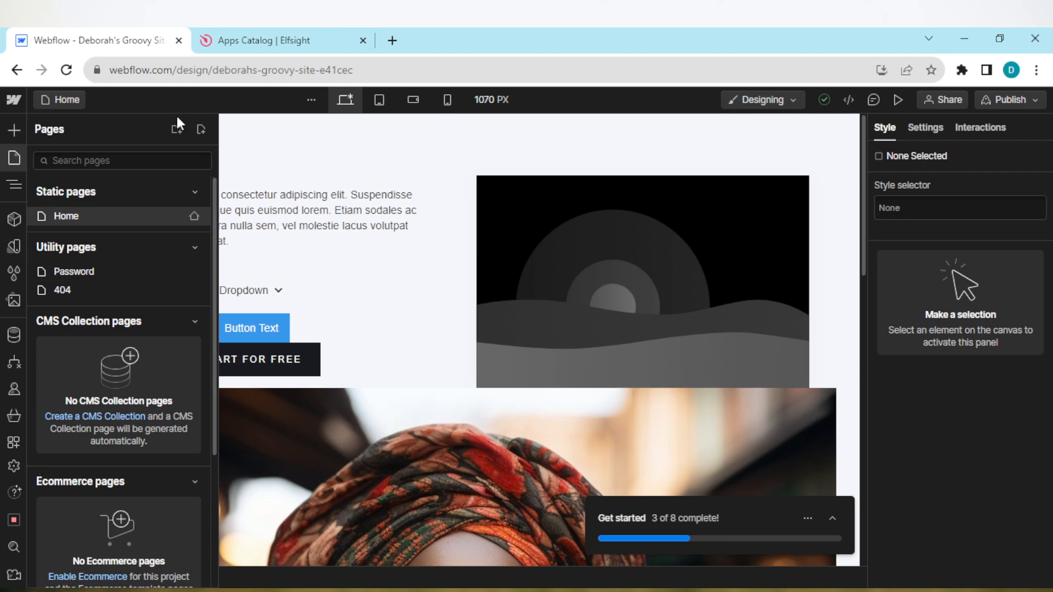
pyautogui.moveTo(101, 145)
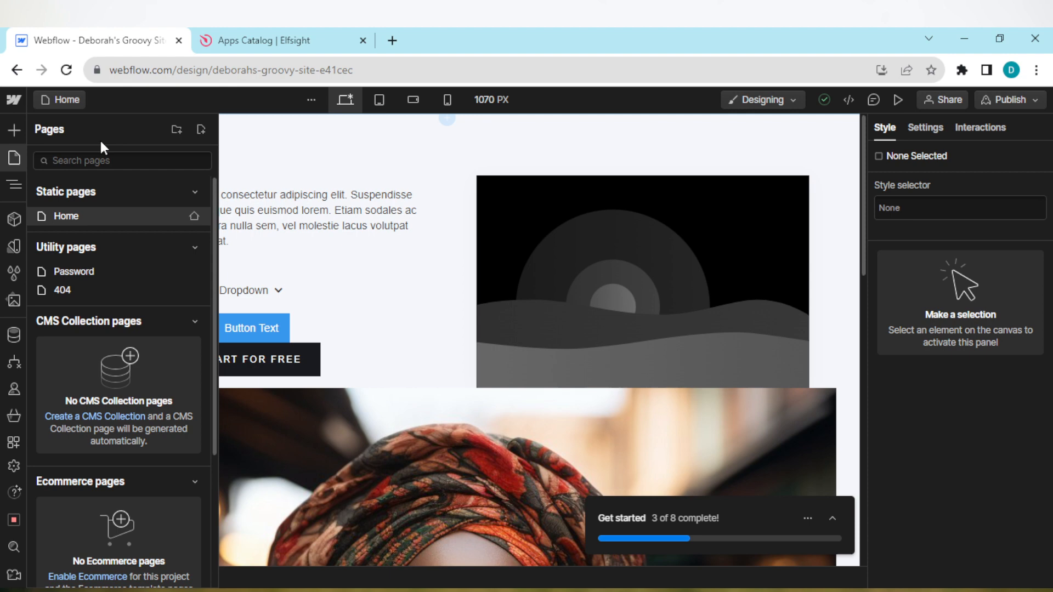
pyautogui.moveTo(201, 130)
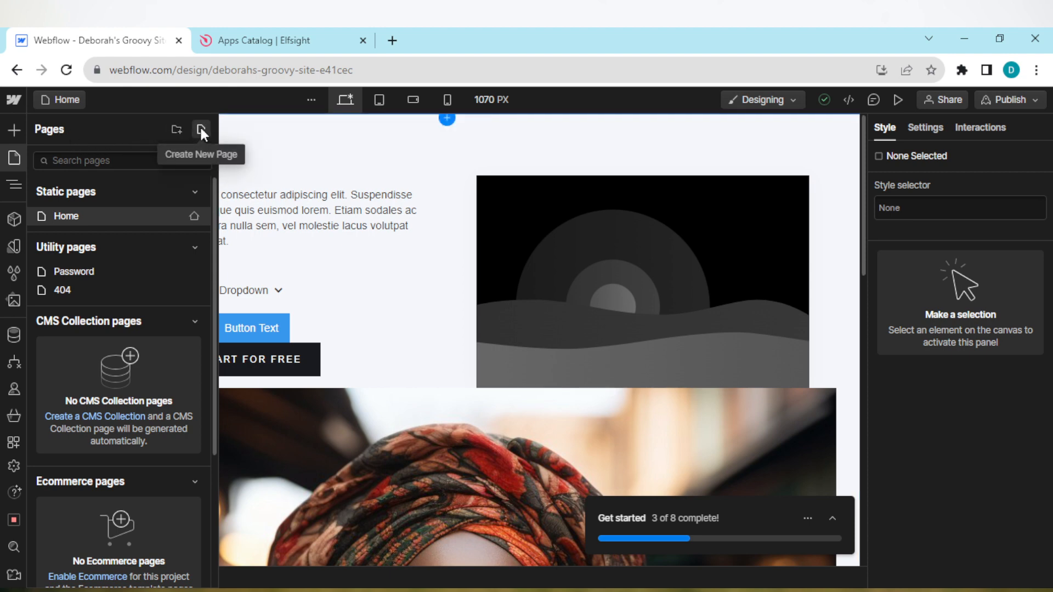
pyautogui.moveTo(197, 208)
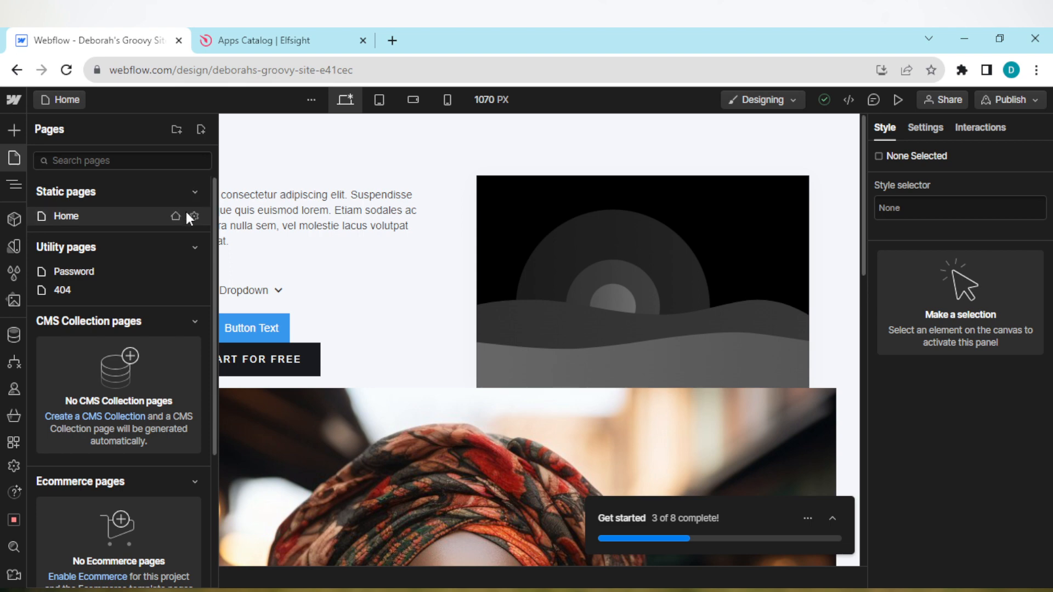
pyautogui.moveTo(174, 216)
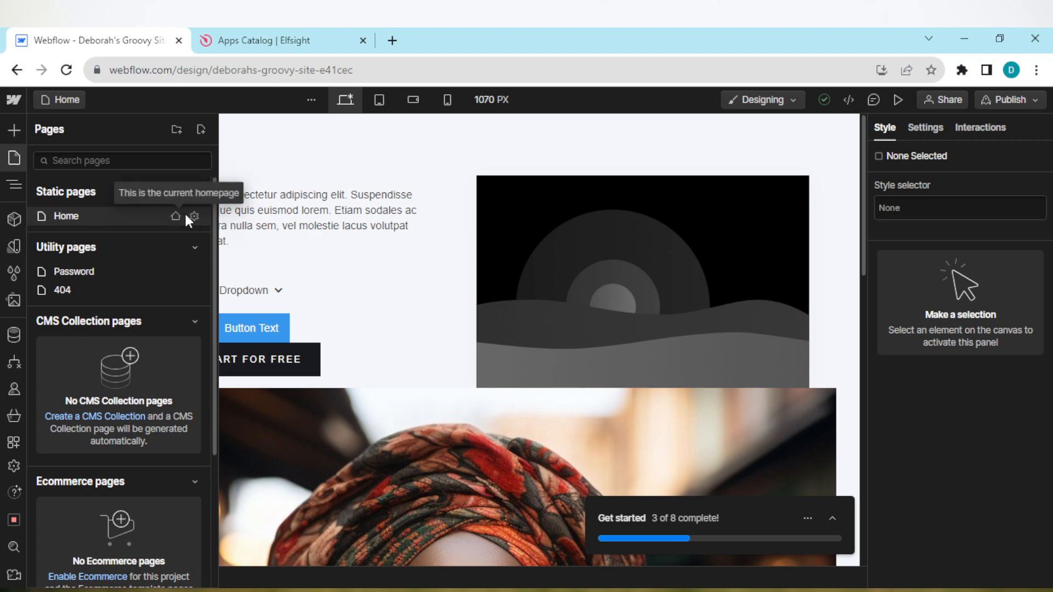
pyautogui.moveTo(193, 216)
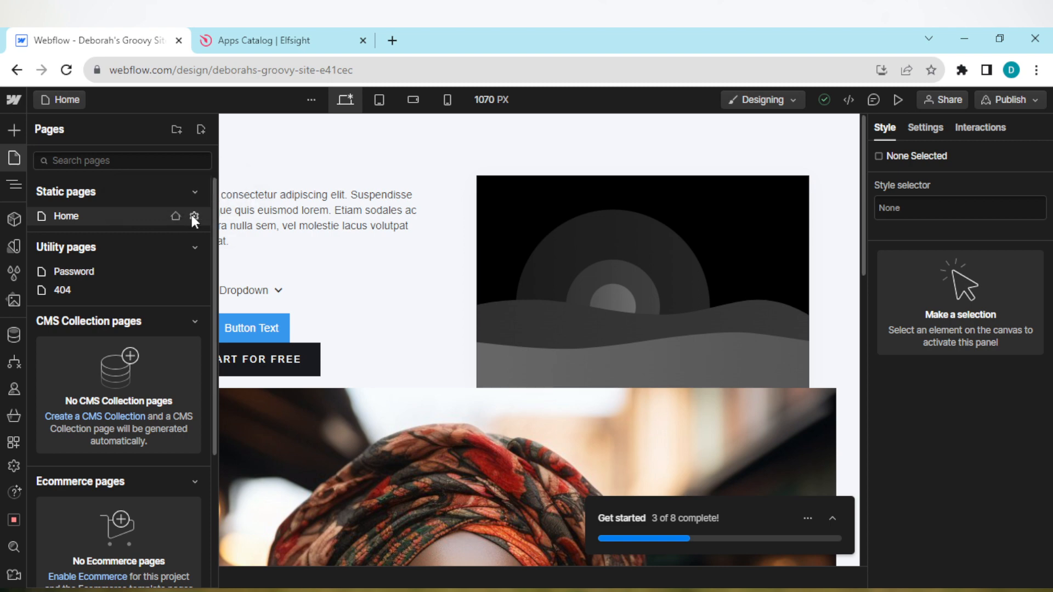
pyautogui.moveTo(195, 216)
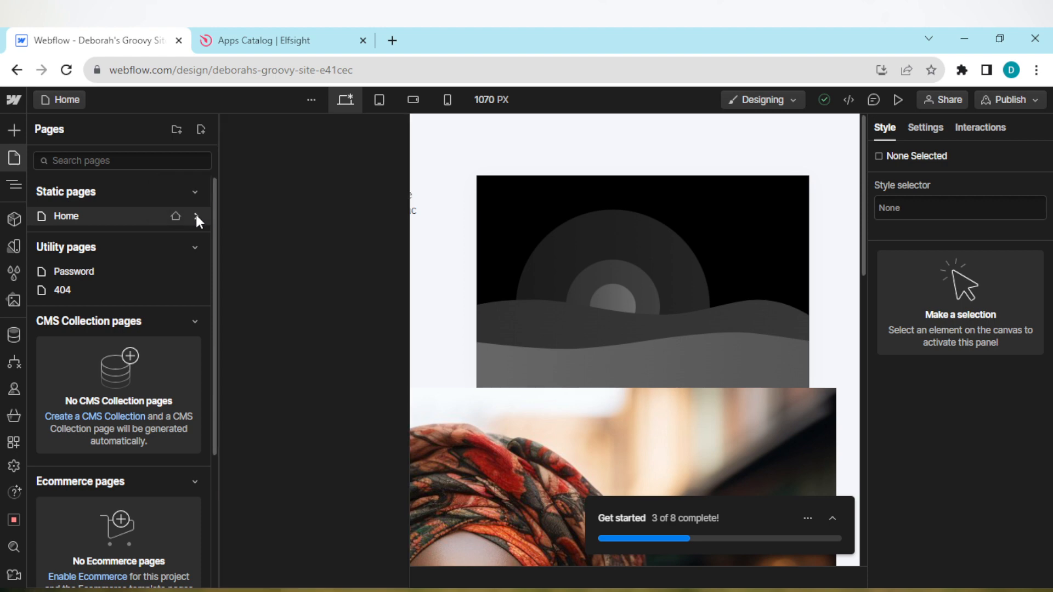
# - Bring up Home Settings for the Home static page
pyautogui.click(198, 217)
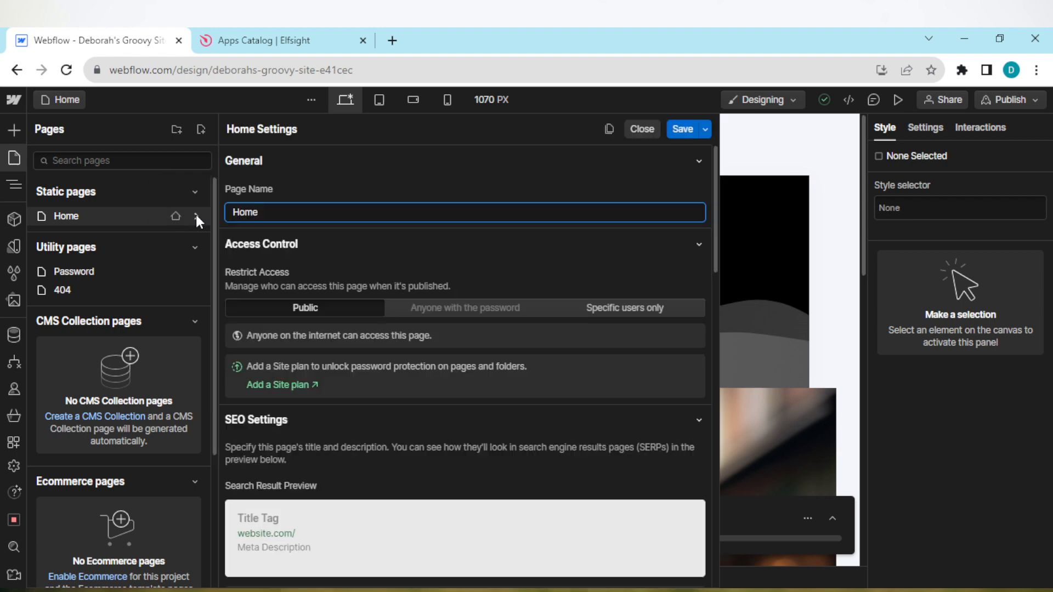
pyautogui.moveTo(307, 148)
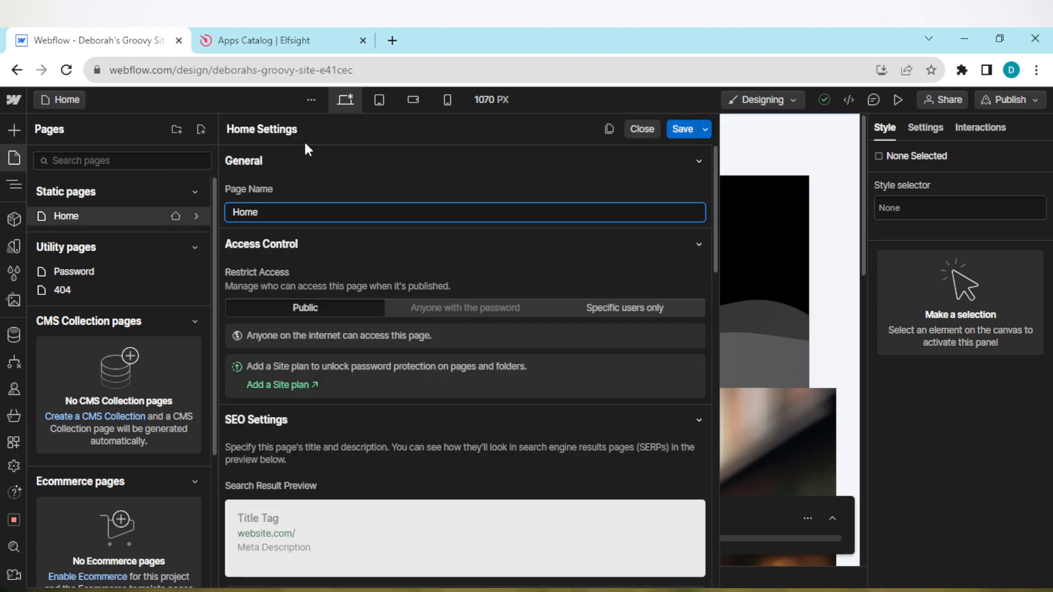
pyautogui.moveTo(331, 202)
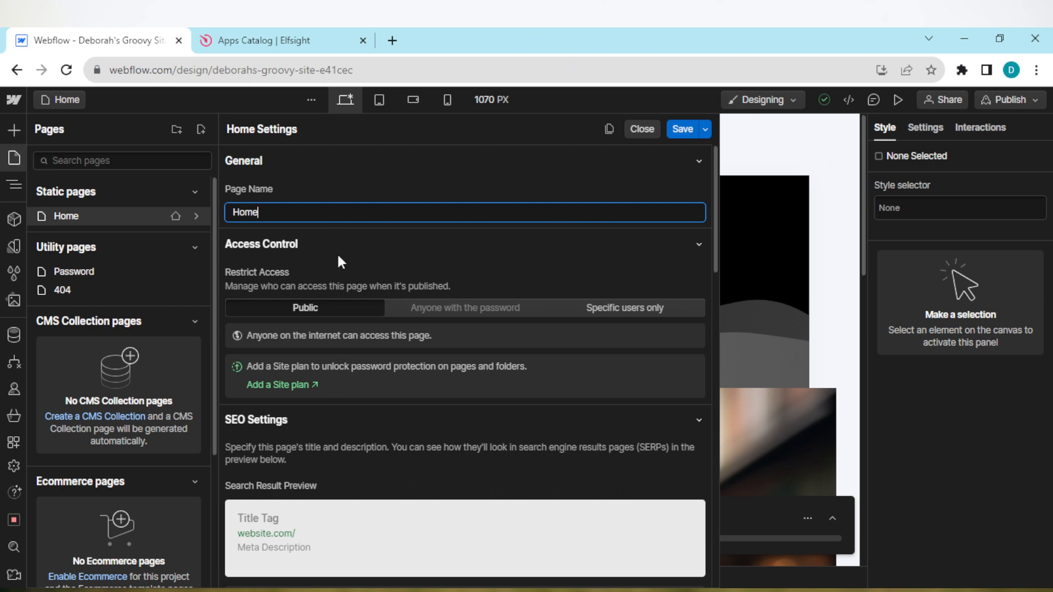
pyautogui.moveTo(507, 414)
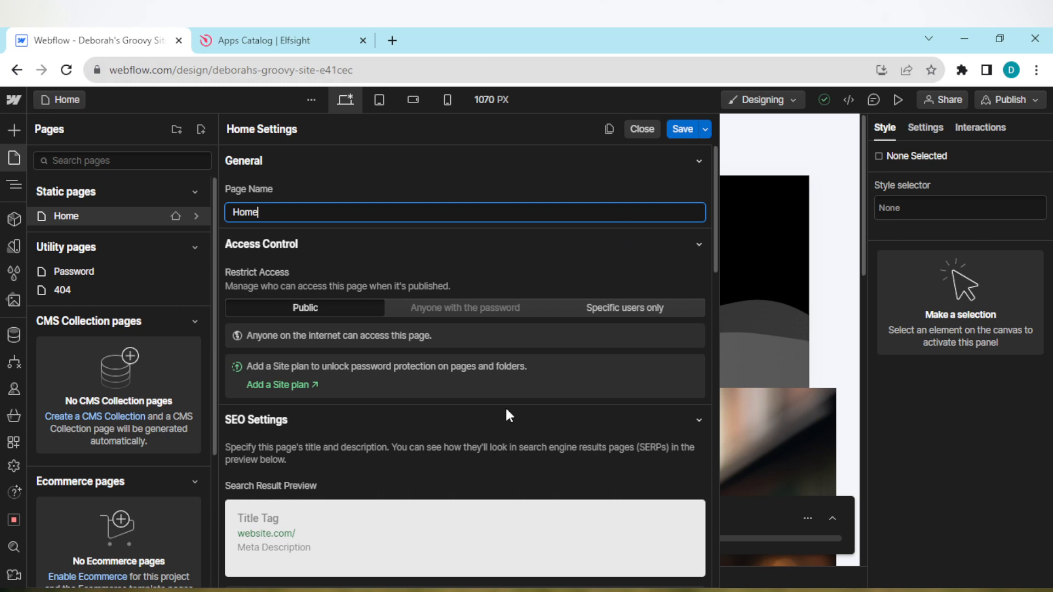
pyautogui.moveTo(608, 207)
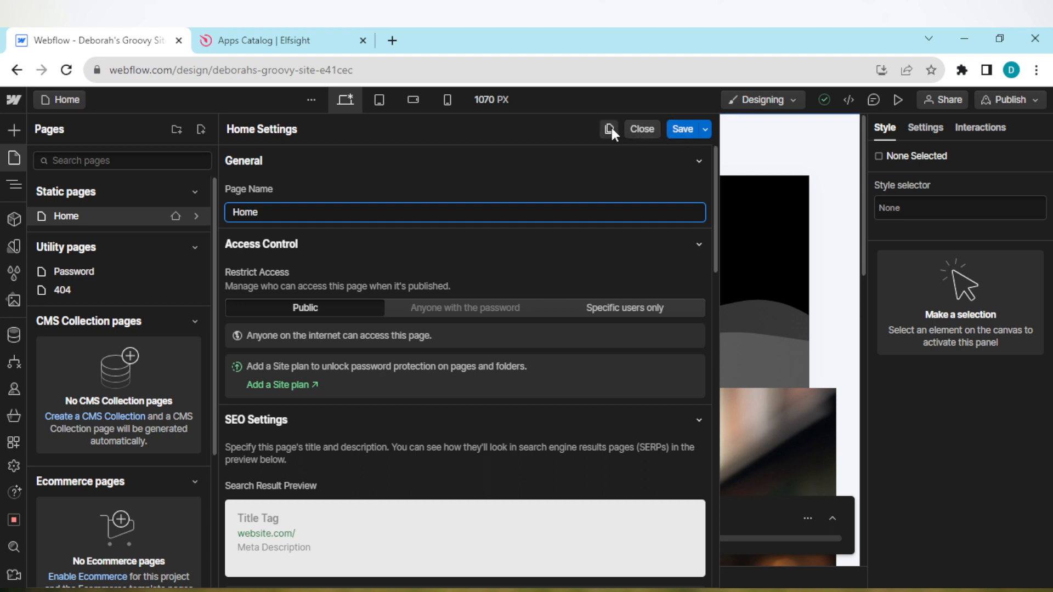
pyautogui.moveTo(607, 128)
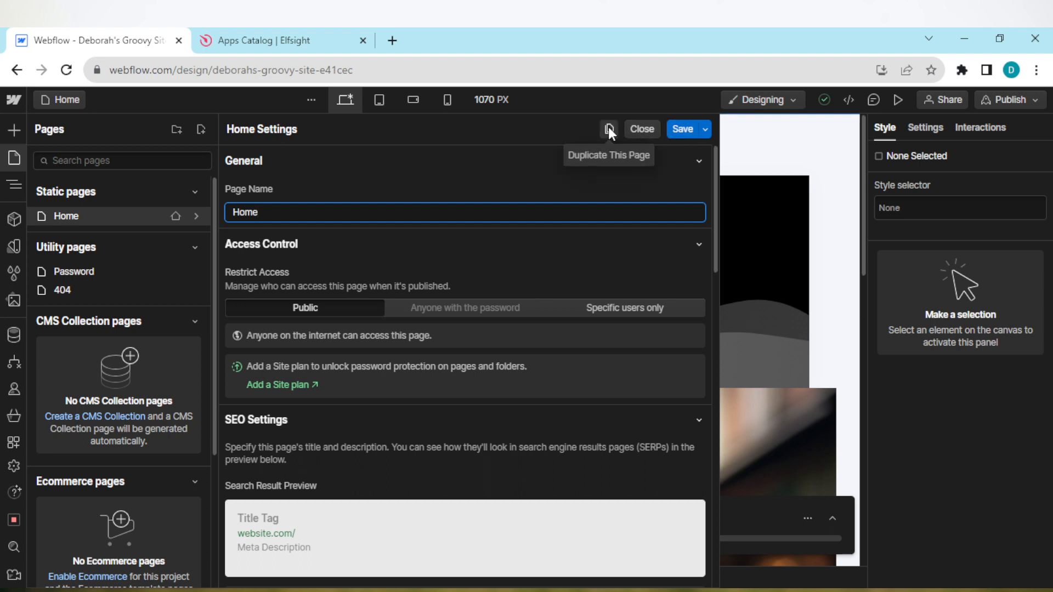
# - Duplicate Home as a new page named 'Home Copy' and create it
pyautogui.click(606, 129)
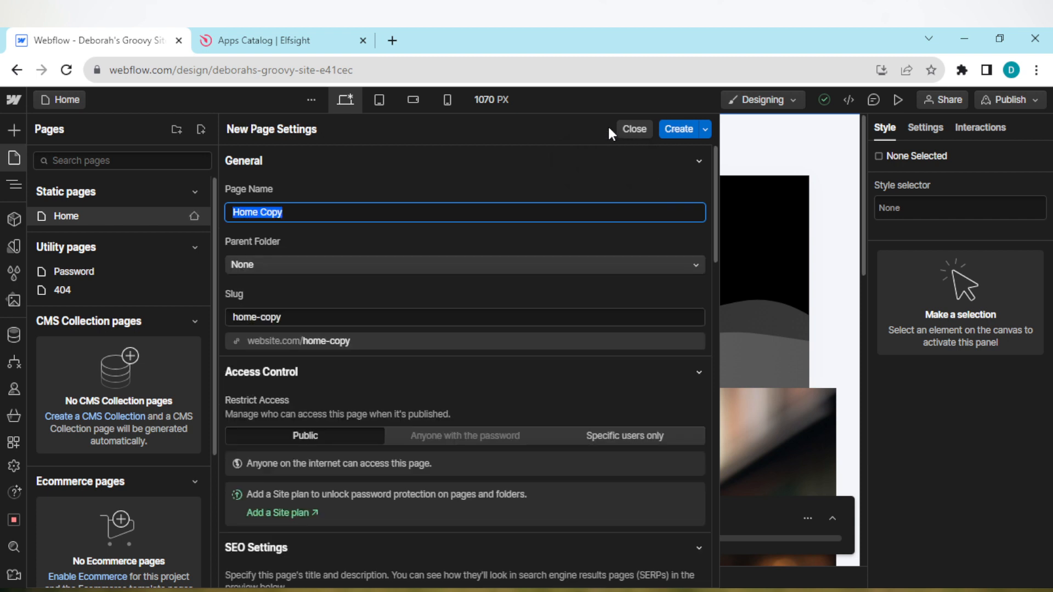
pyautogui.moveTo(309, 232)
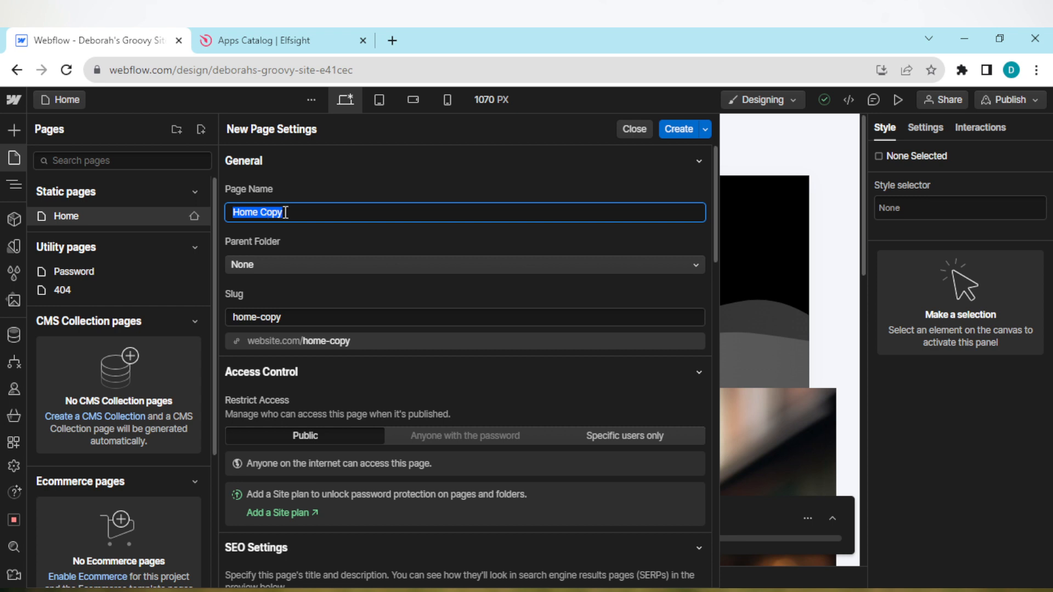
pyautogui.moveTo(639, 97)
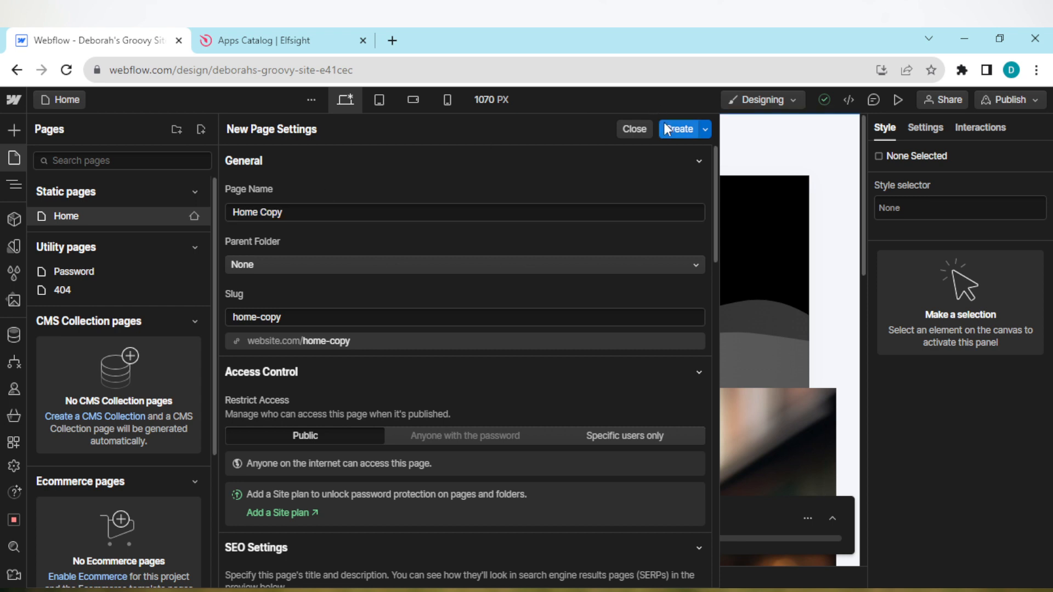
pyautogui.click(678, 129)
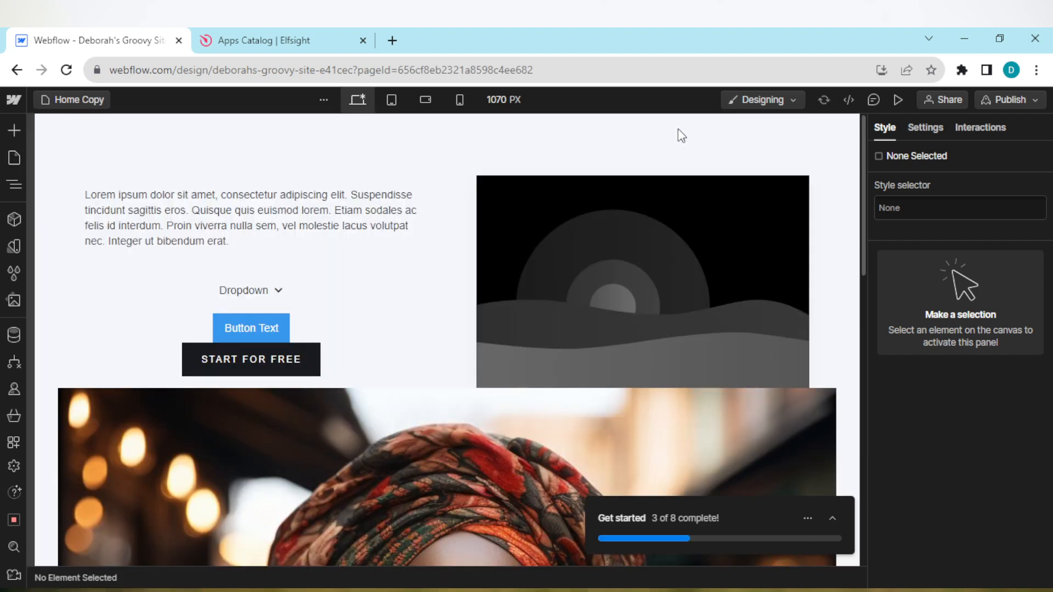
pyautogui.moveTo(973, 256)
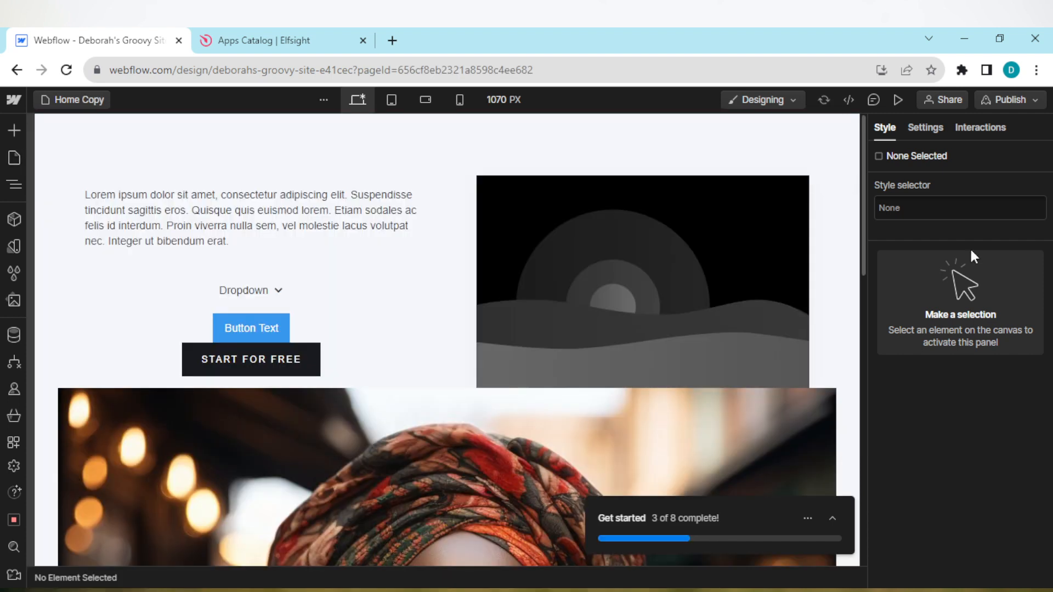
pyautogui.scroll(-3)
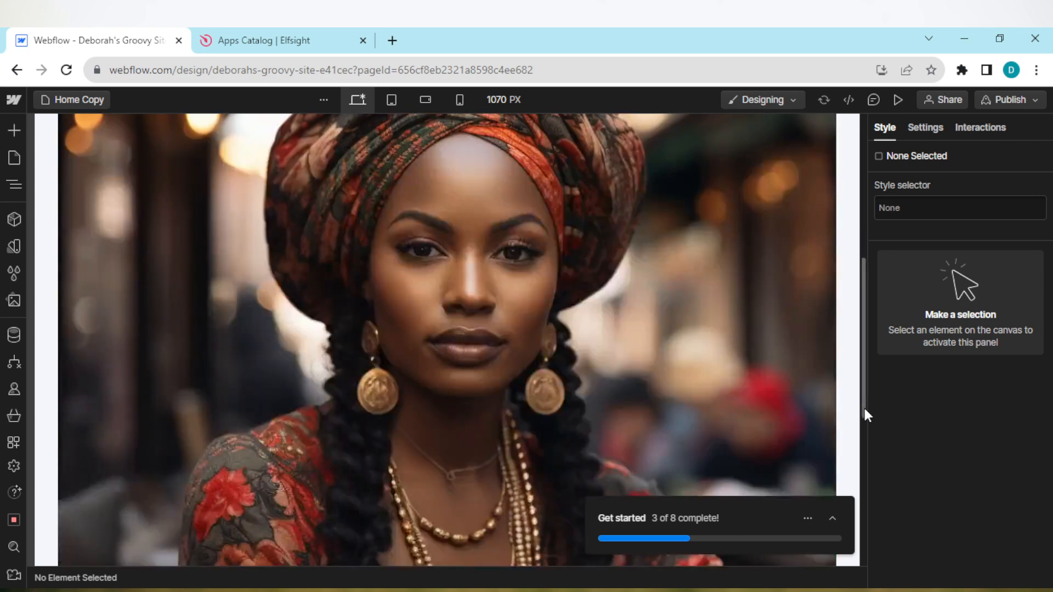
pyautogui.scroll(-3)
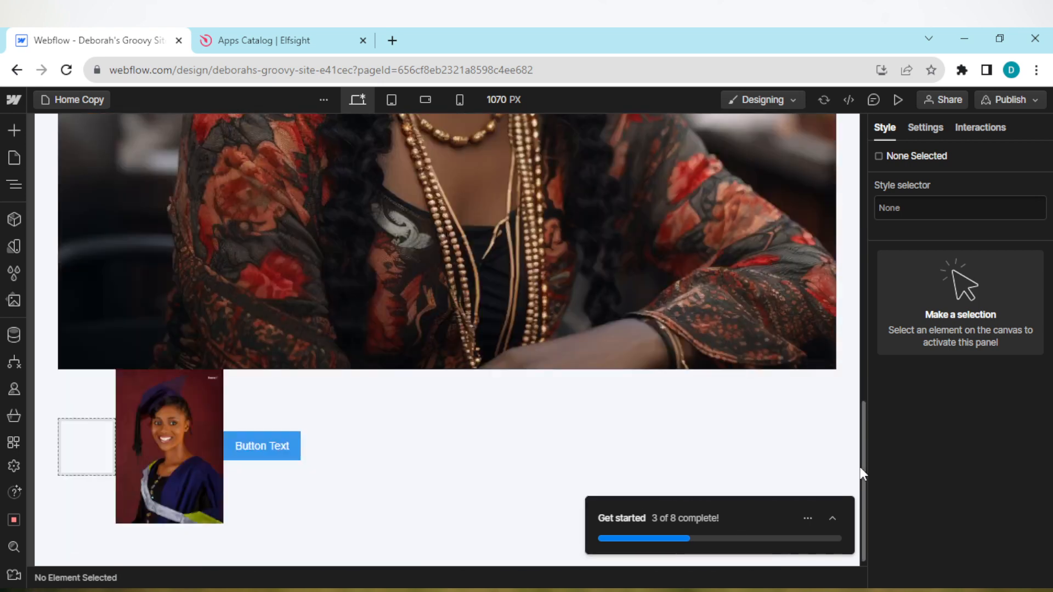